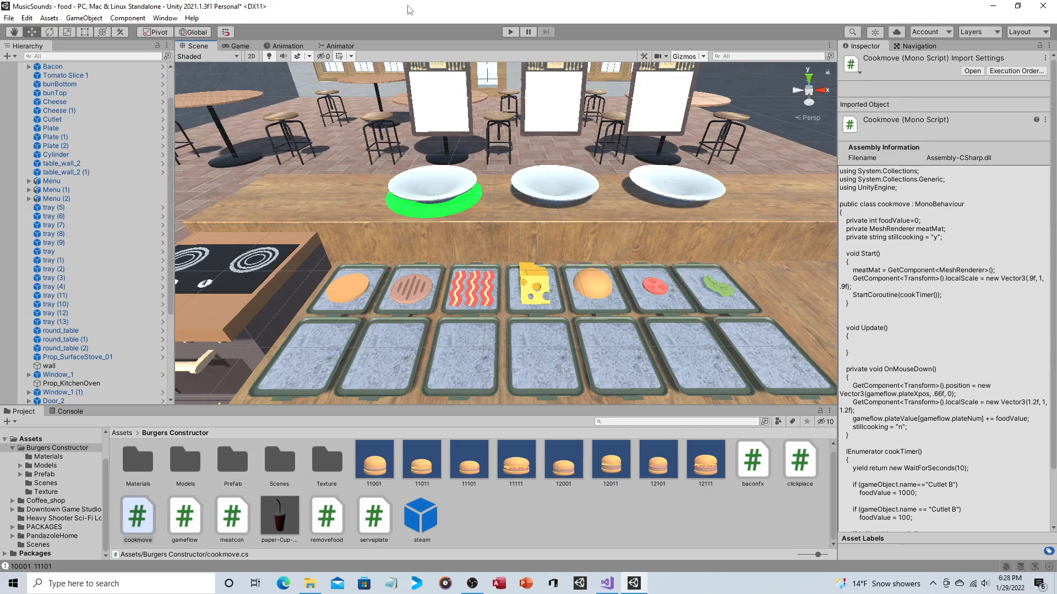
mouse_move(384, 24)
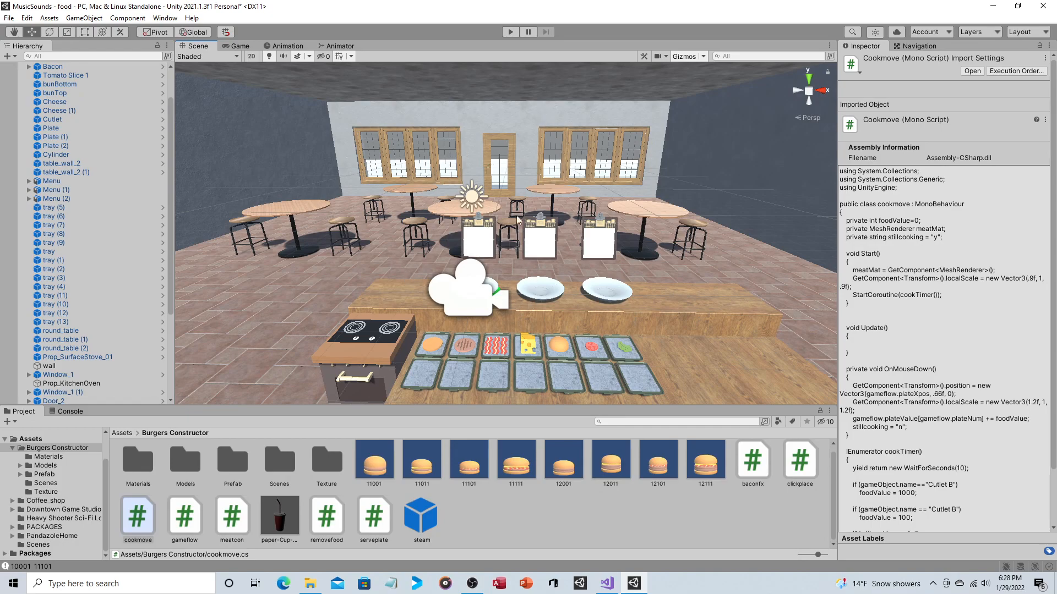
mouse_move(520, 110)
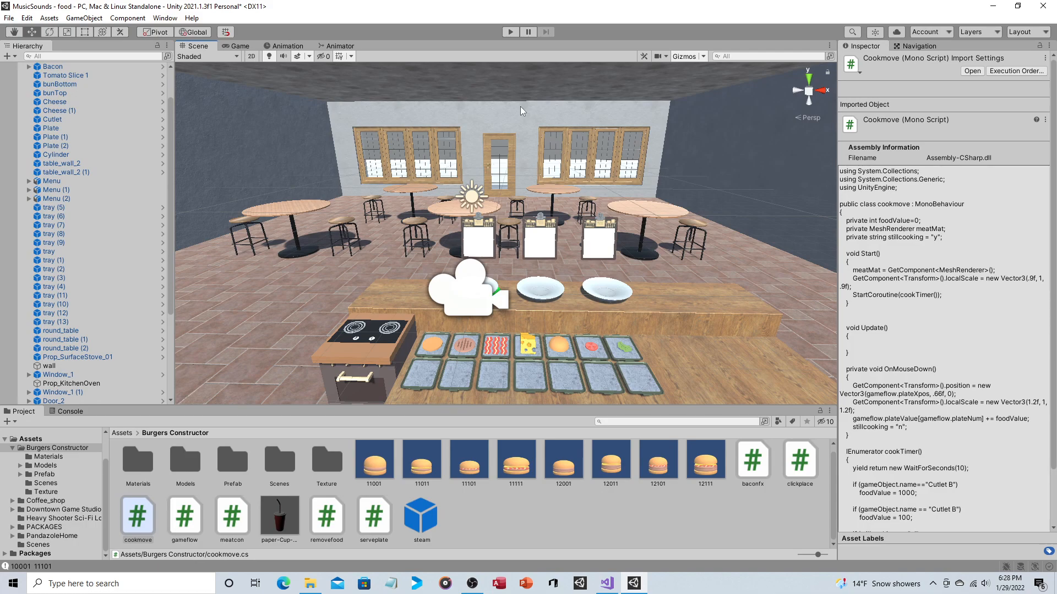
mouse_move(575, 184)
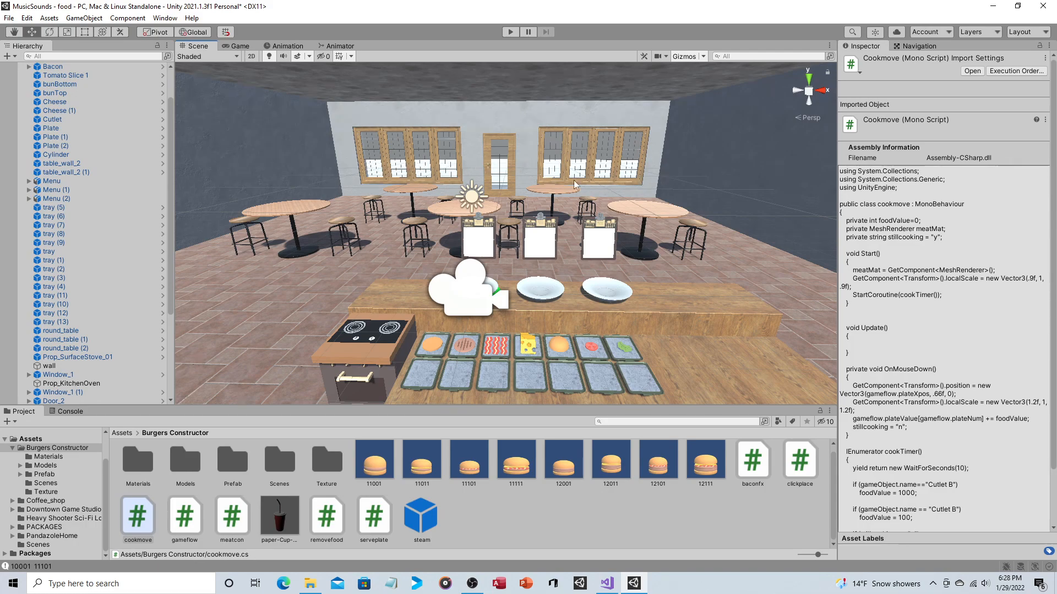
mouse_move(455, 128)
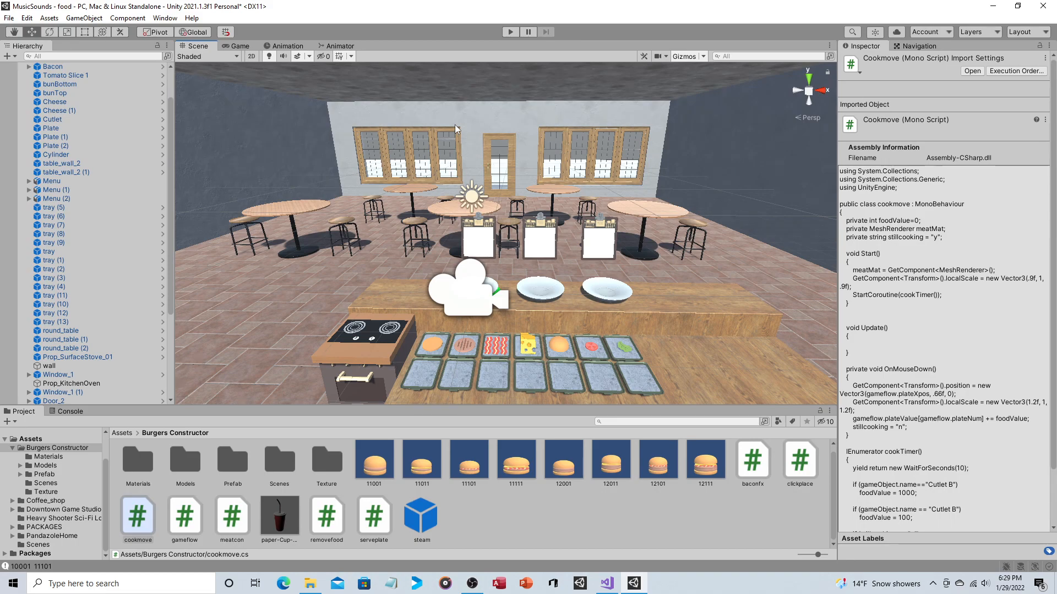
mouse_move(577, 182)
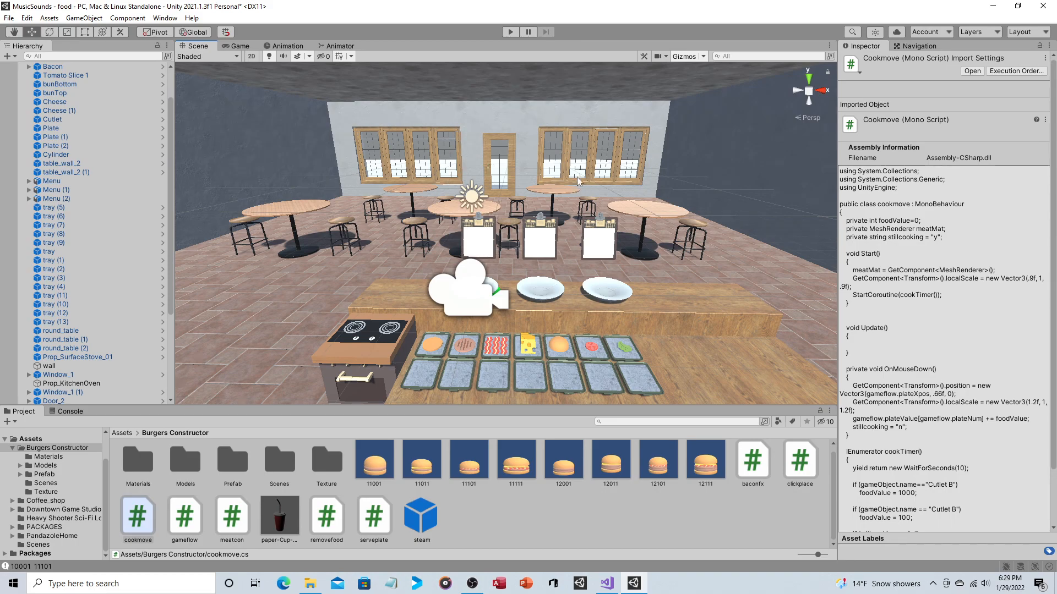
mouse_move(539, 156)
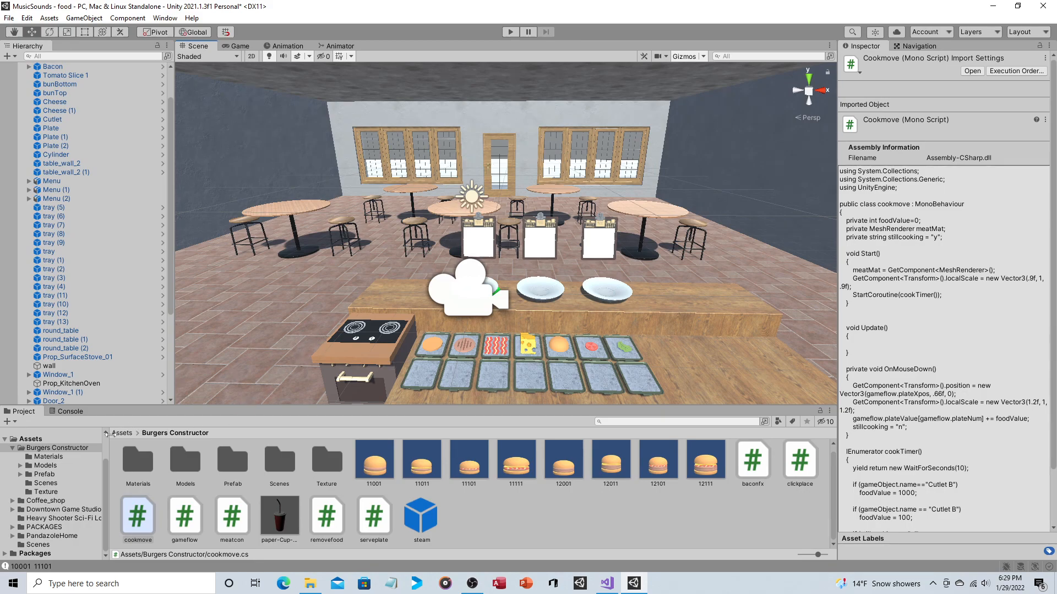
Browse into Coffee_shop's models folder, then return up to the Coffee_shop folder
click(112, 433)
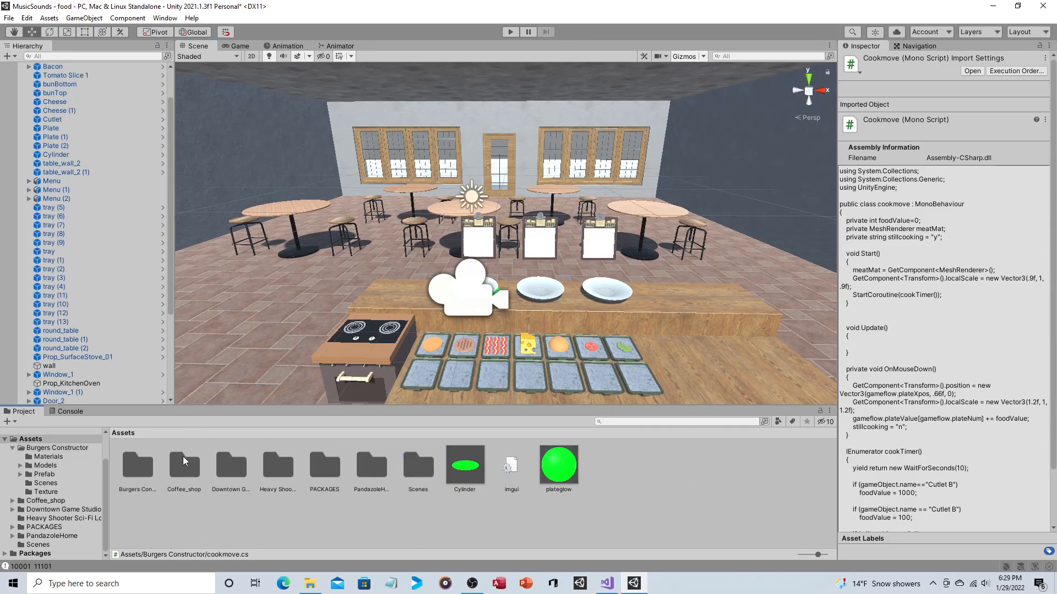
double_click(183, 465)
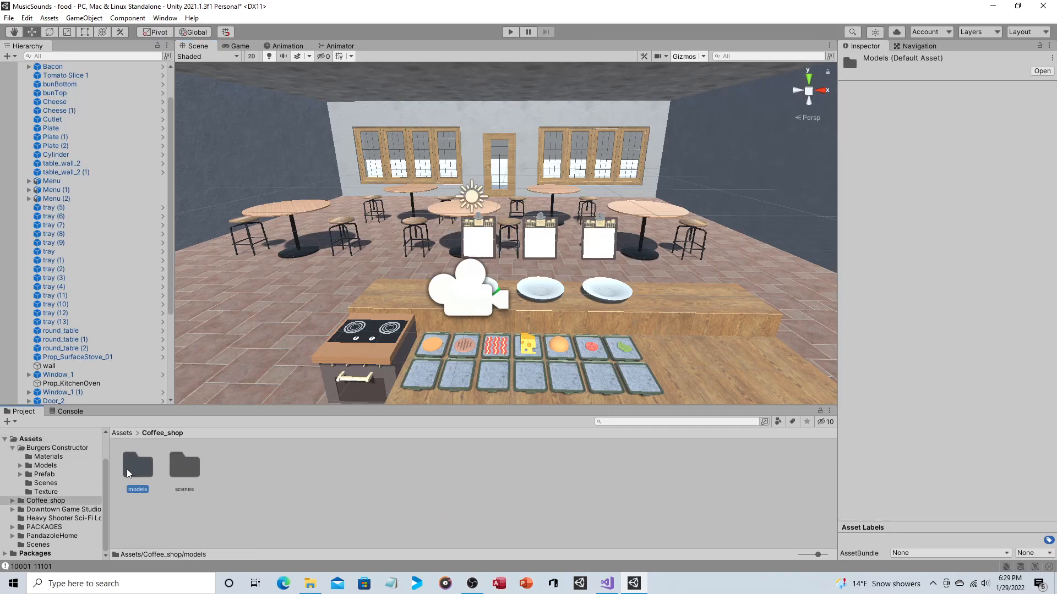
double_click(137, 465)
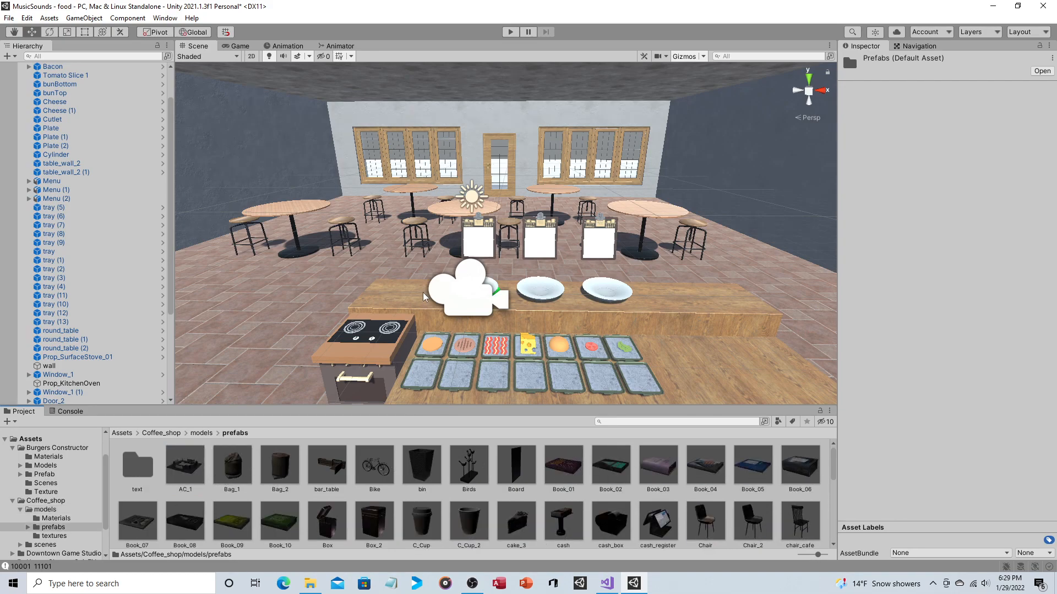
mouse_move(490, 240)
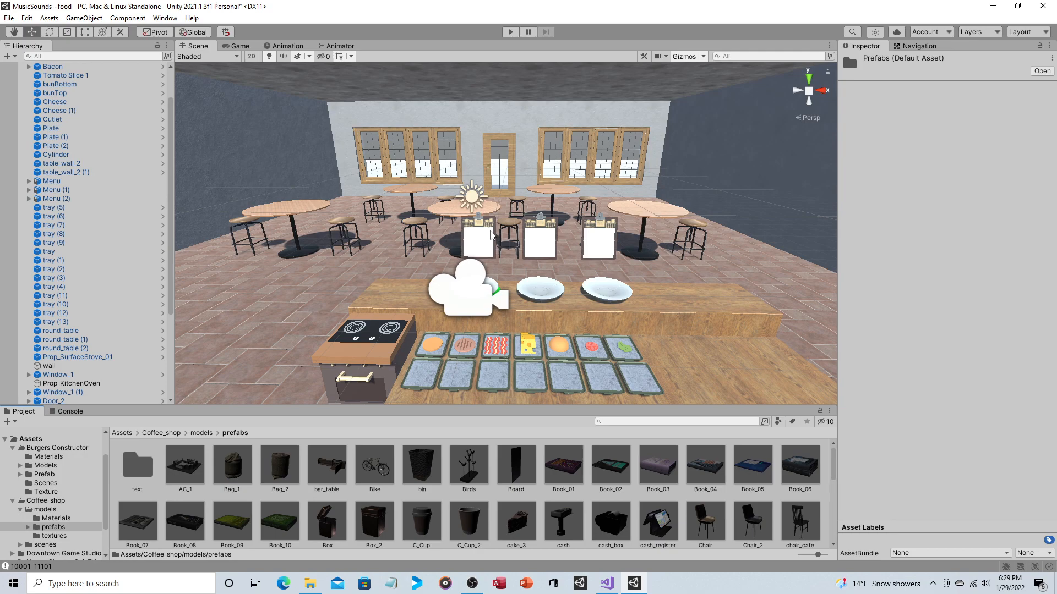
mouse_move(478, 127)
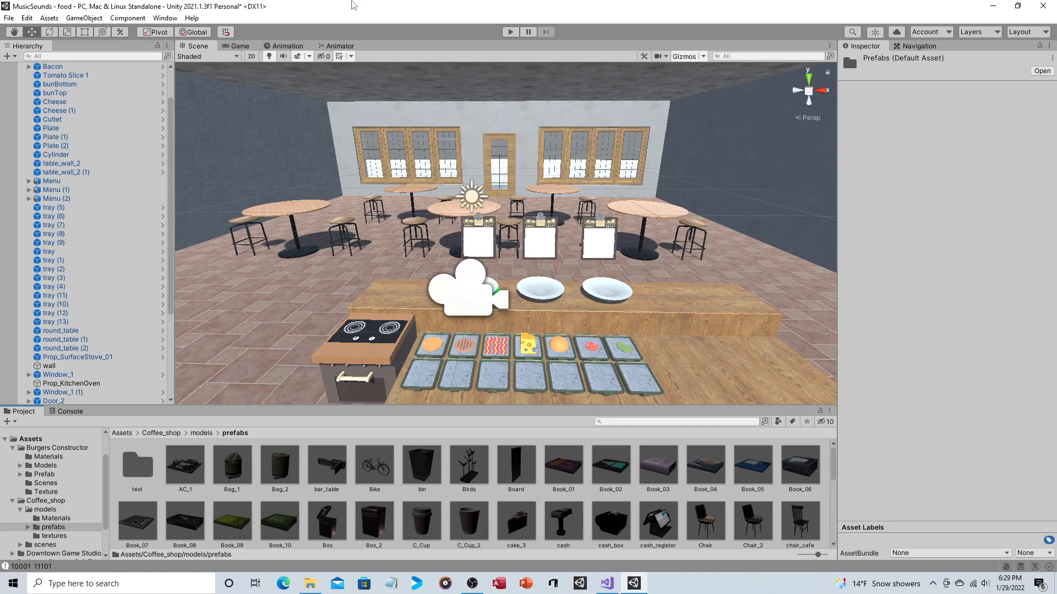
mouse_move(529, 169)
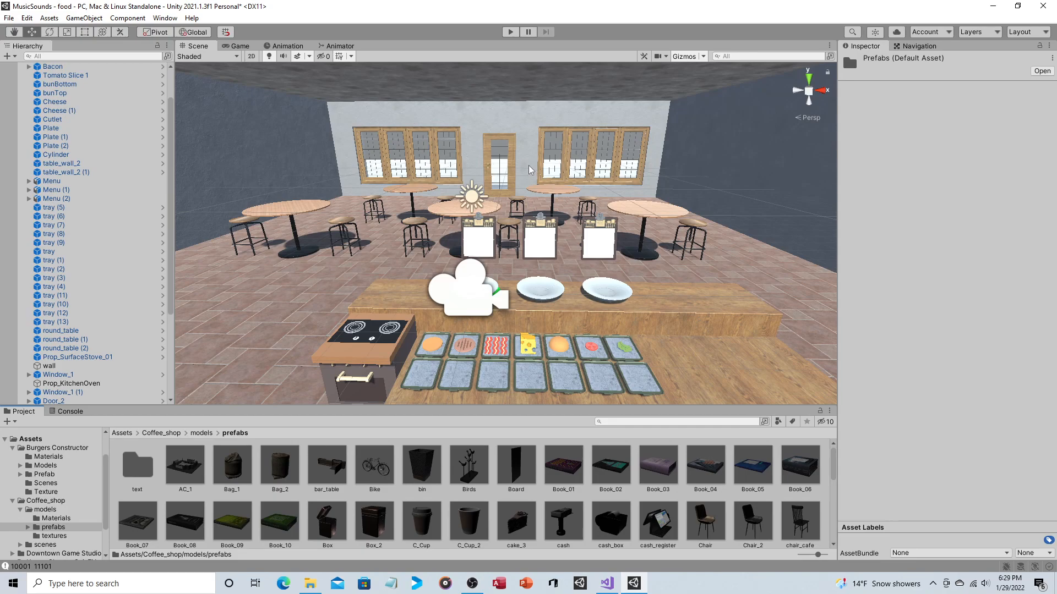
mouse_move(556, 201)
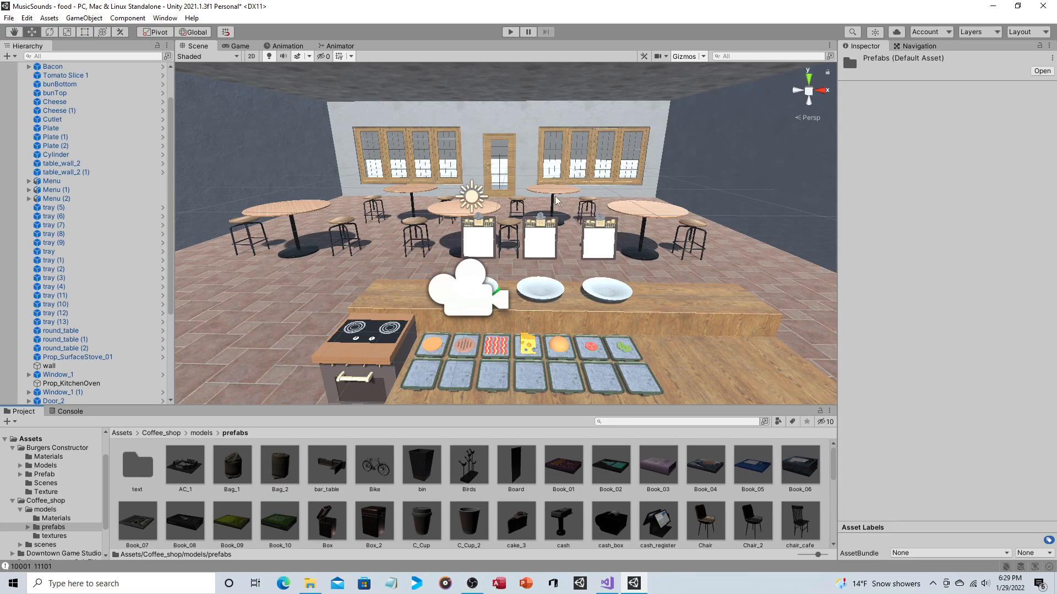
click(202, 433)
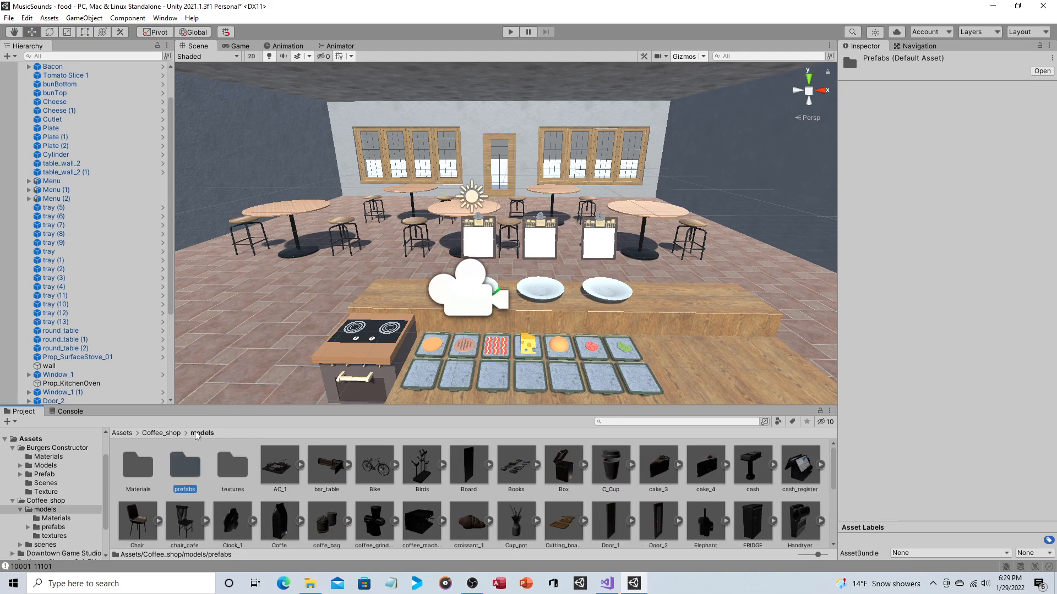
click(161, 433)
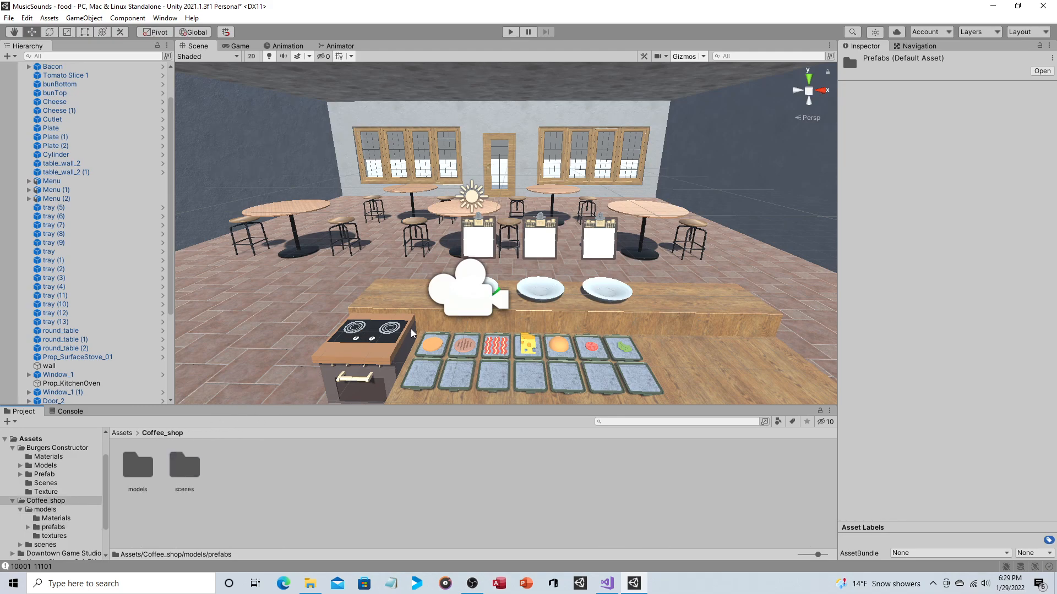
mouse_move(358, 331)
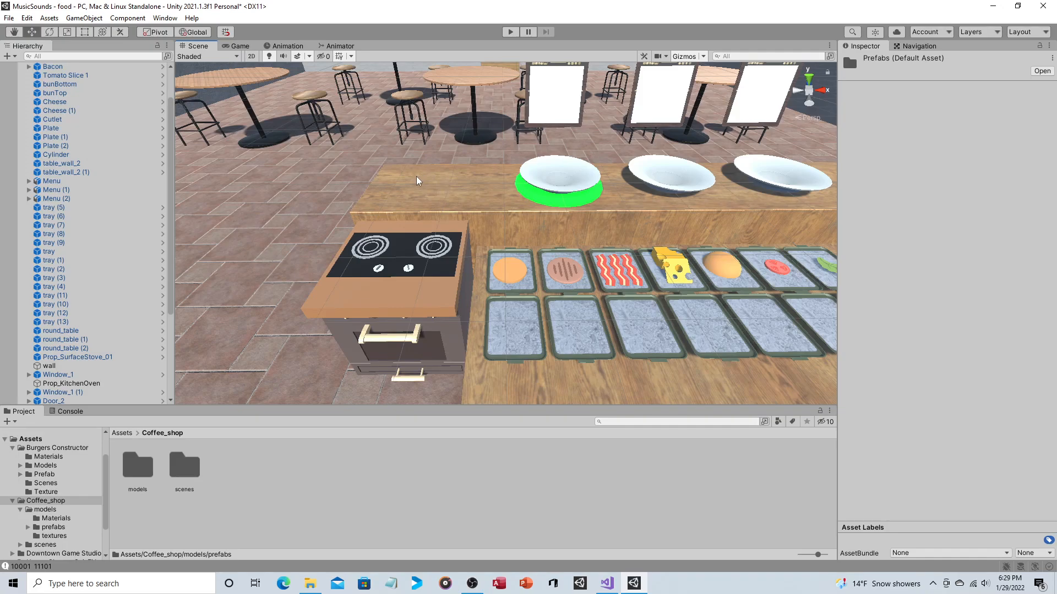
mouse_move(392, 210)
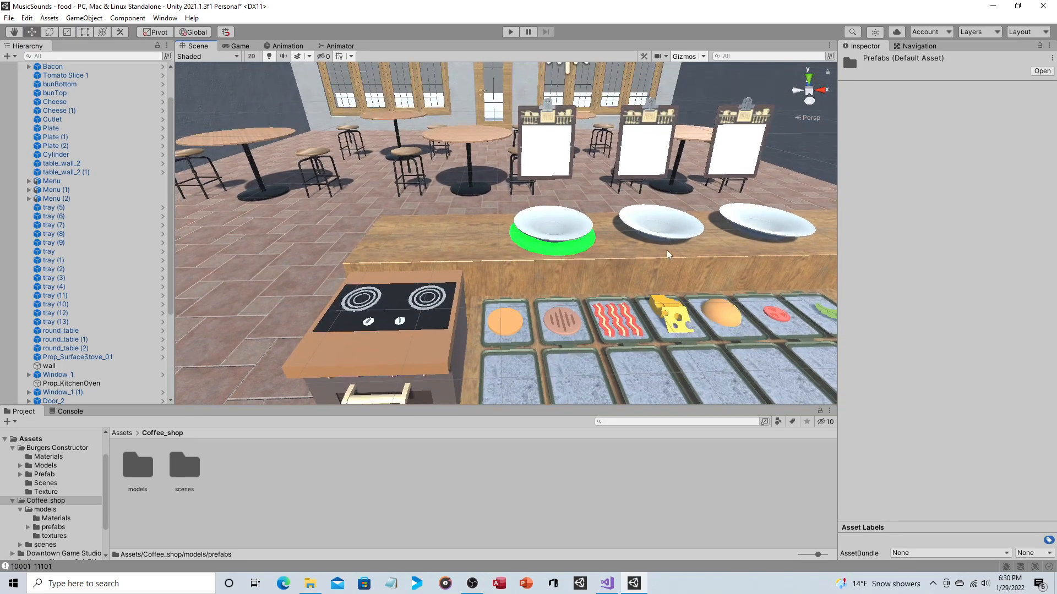
Zoom the Scene view in on the counter's stove, plates and ingredient trays
scroll(down, 3)
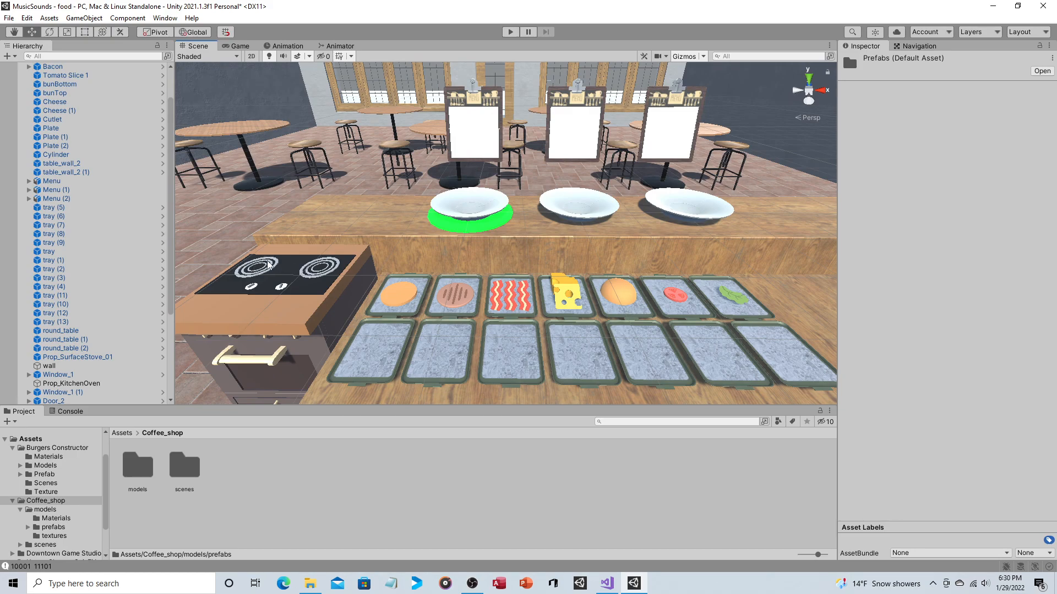
mouse_move(312, 199)
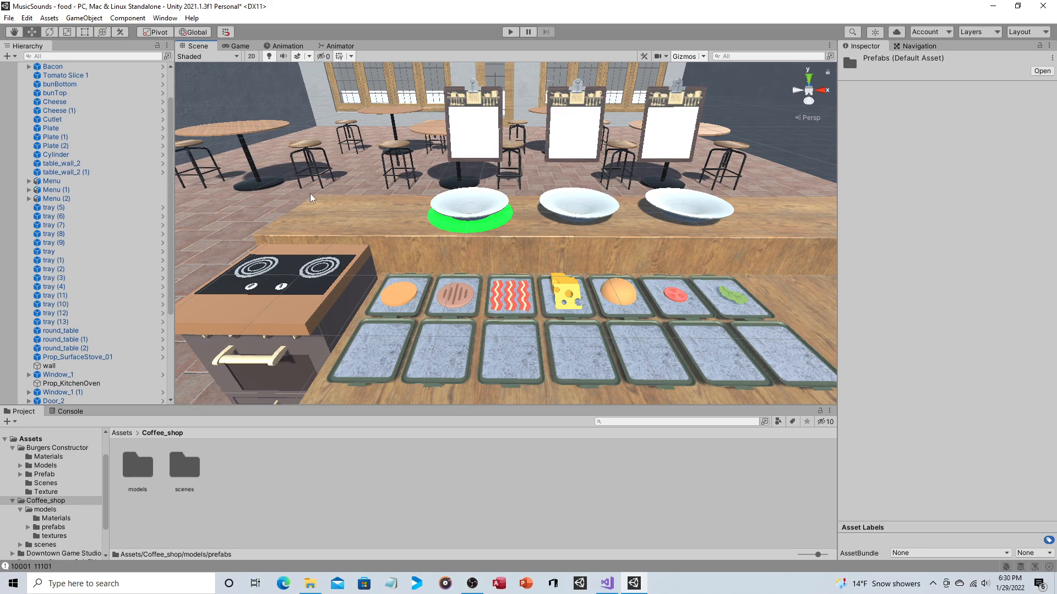
mouse_move(324, 207)
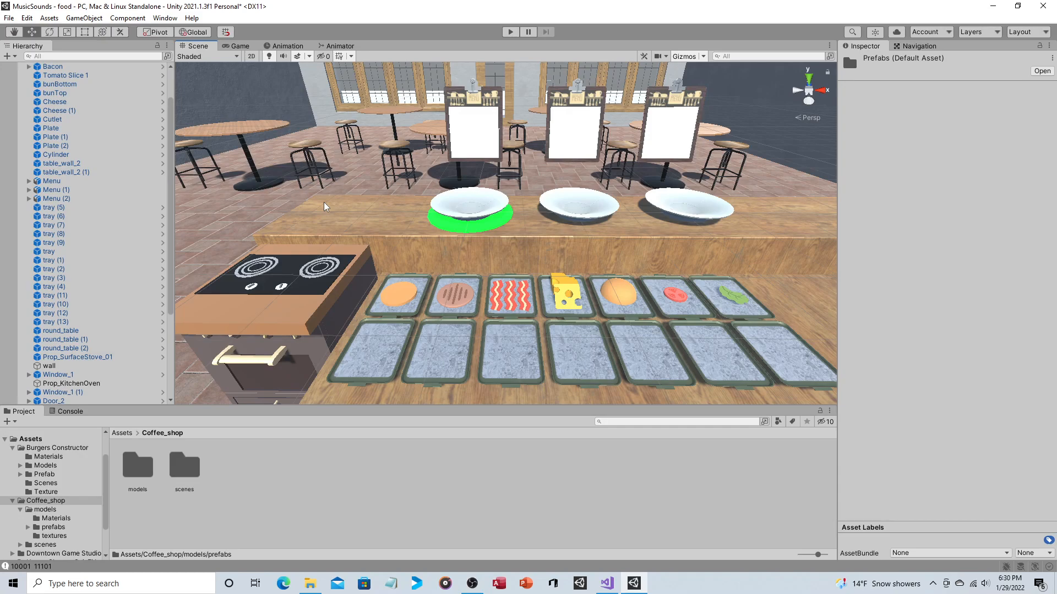
mouse_move(334, 228)
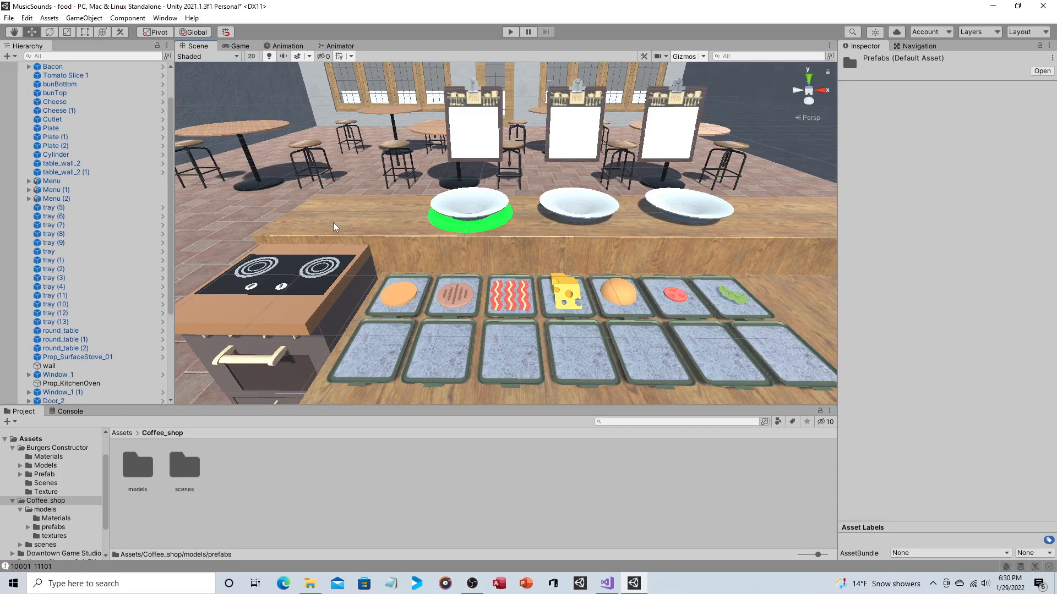
mouse_move(438, 115)
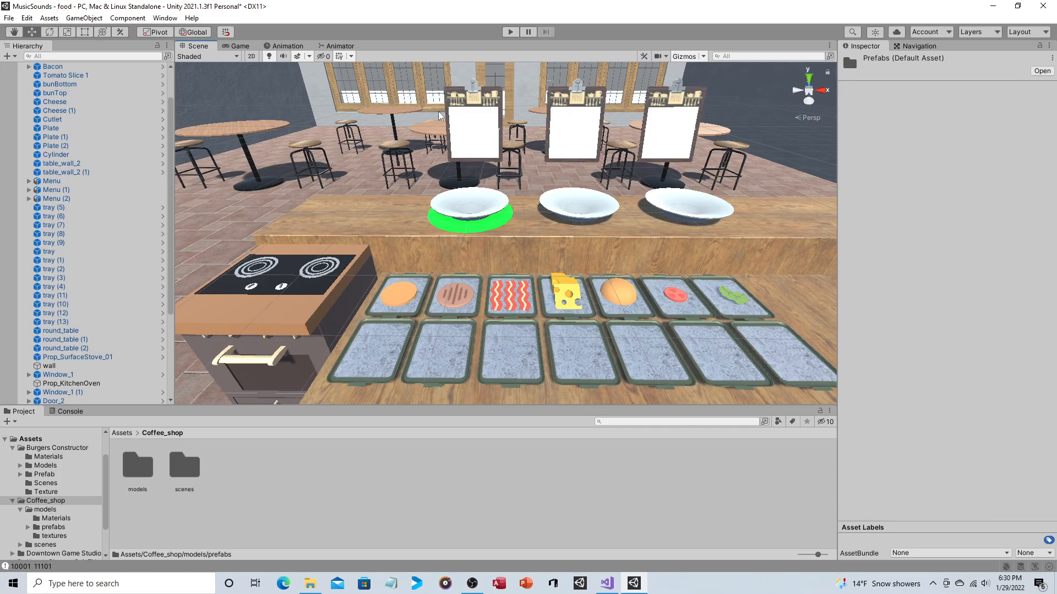
Enter Play mode and show the running burger game at full size
click(510, 32)
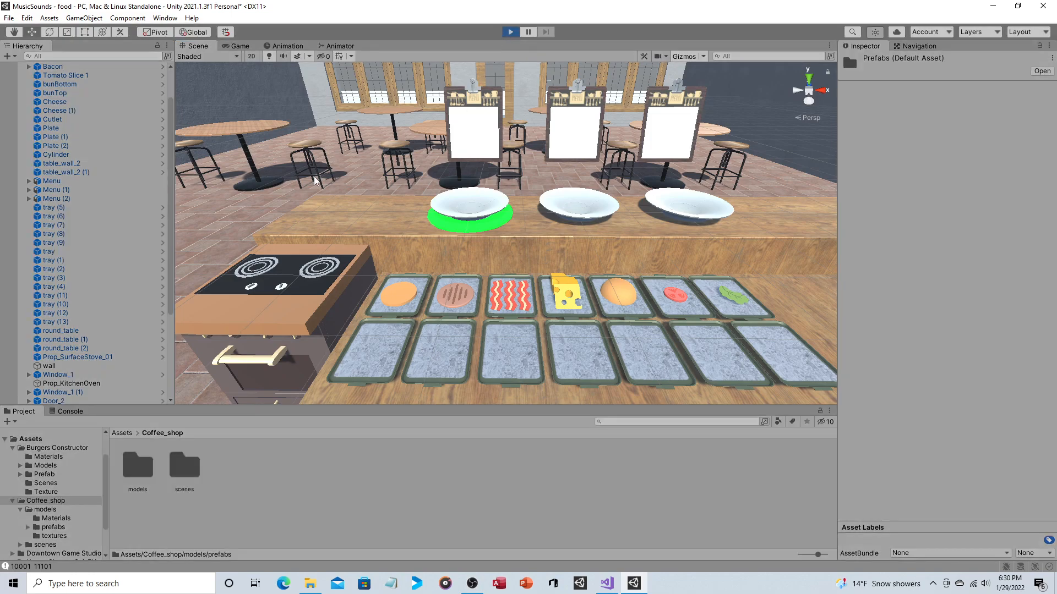
click(510, 31)
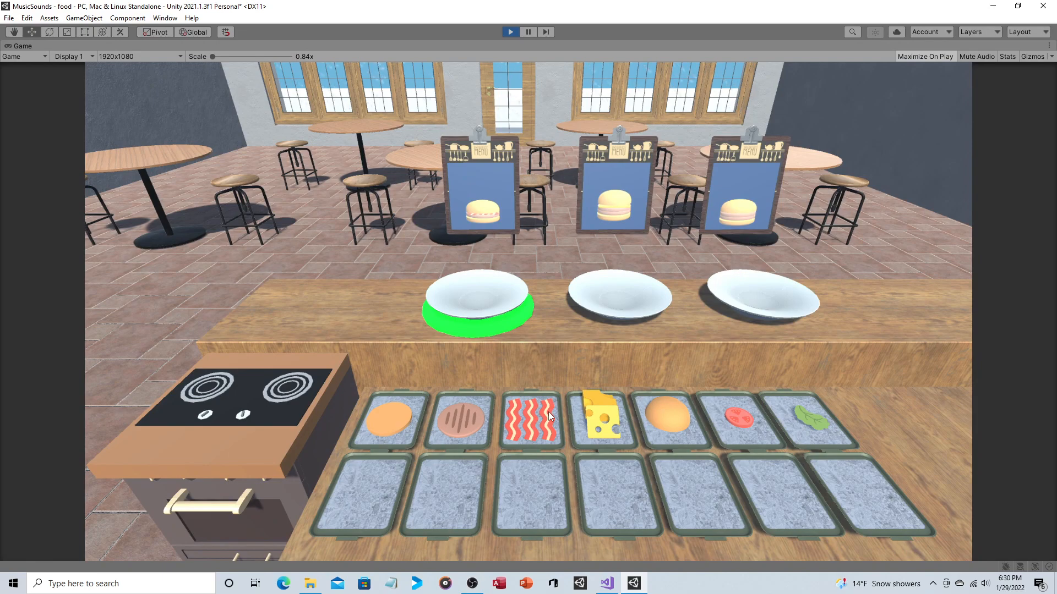
mouse_move(460, 430)
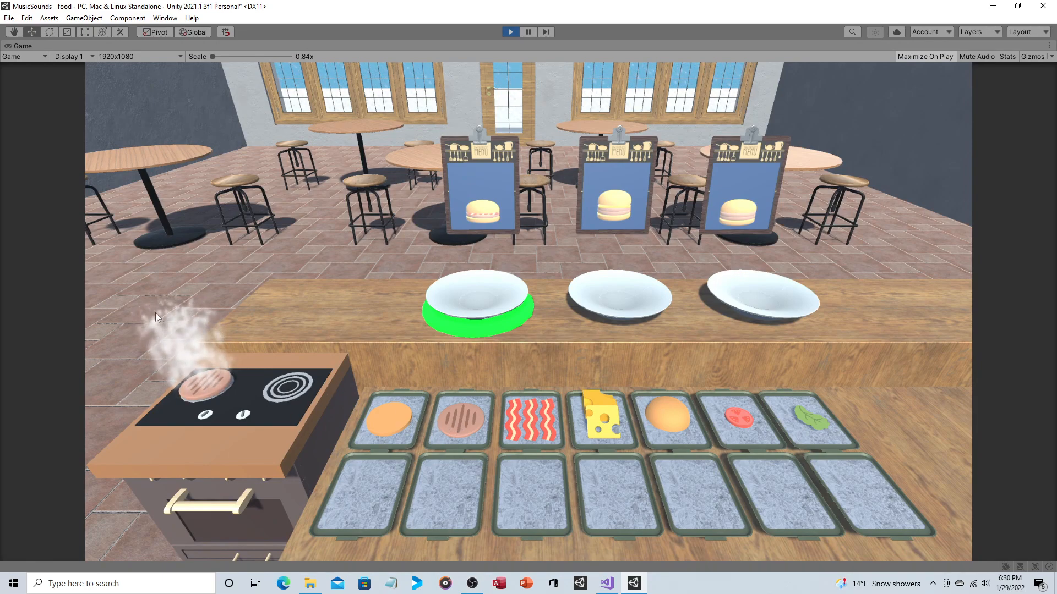
mouse_move(222, 367)
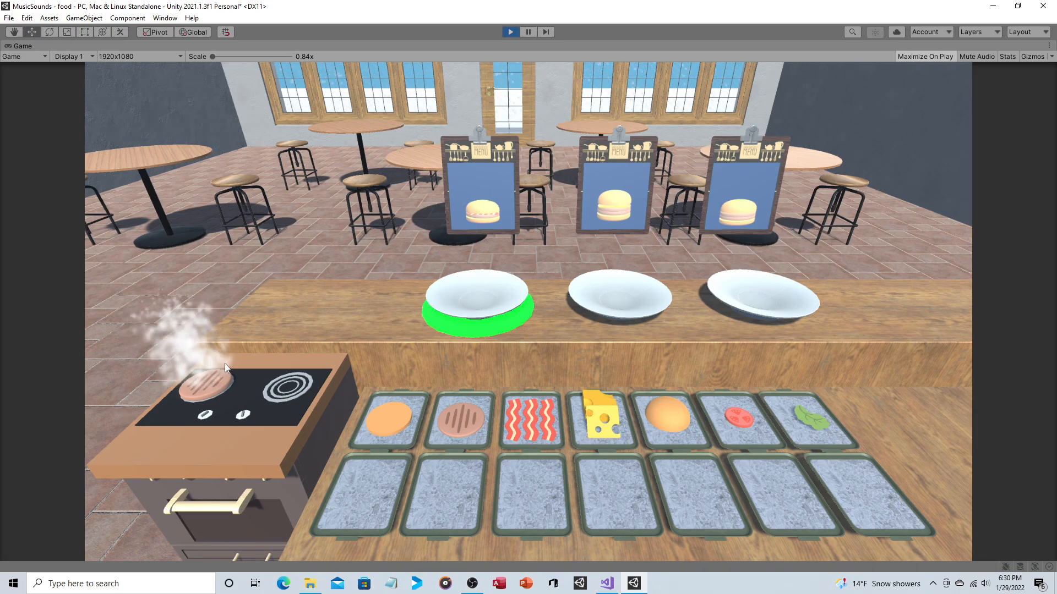
mouse_move(249, 374)
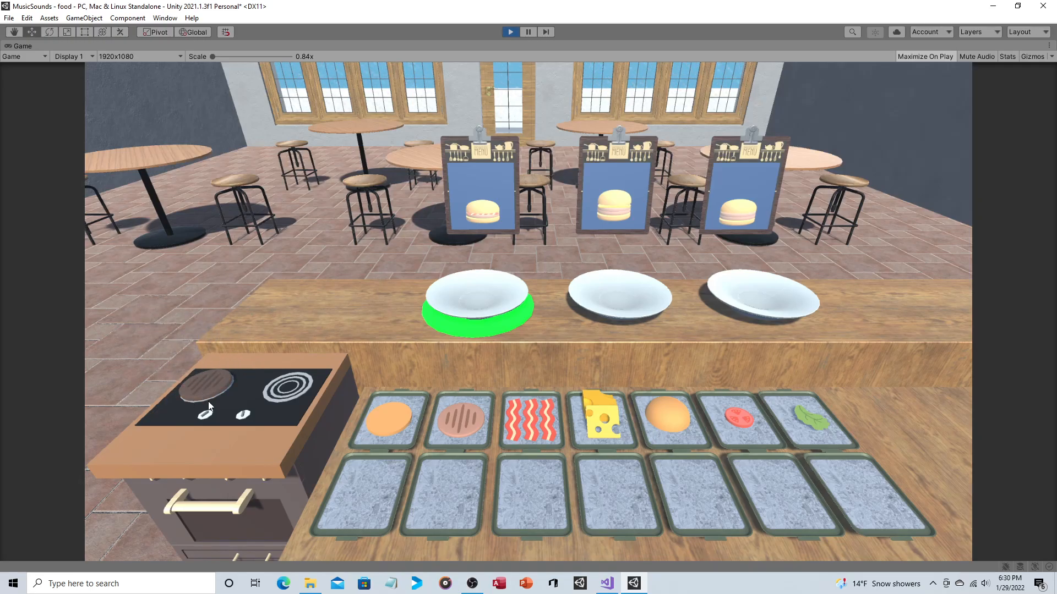
mouse_move(192, 397)
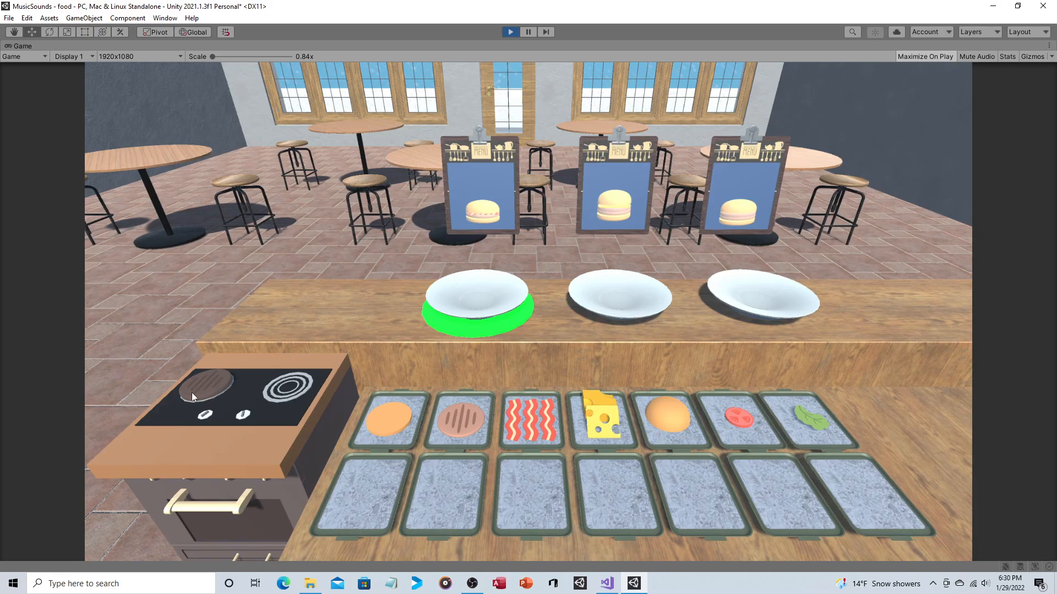
mouse_move(194, 387)
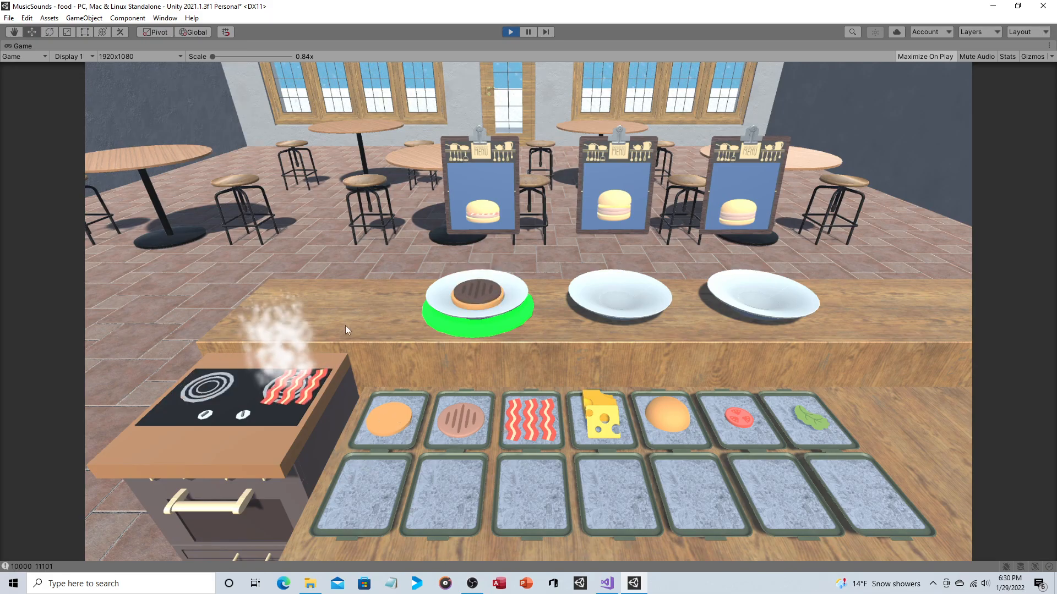
mouse_move(265, 373)
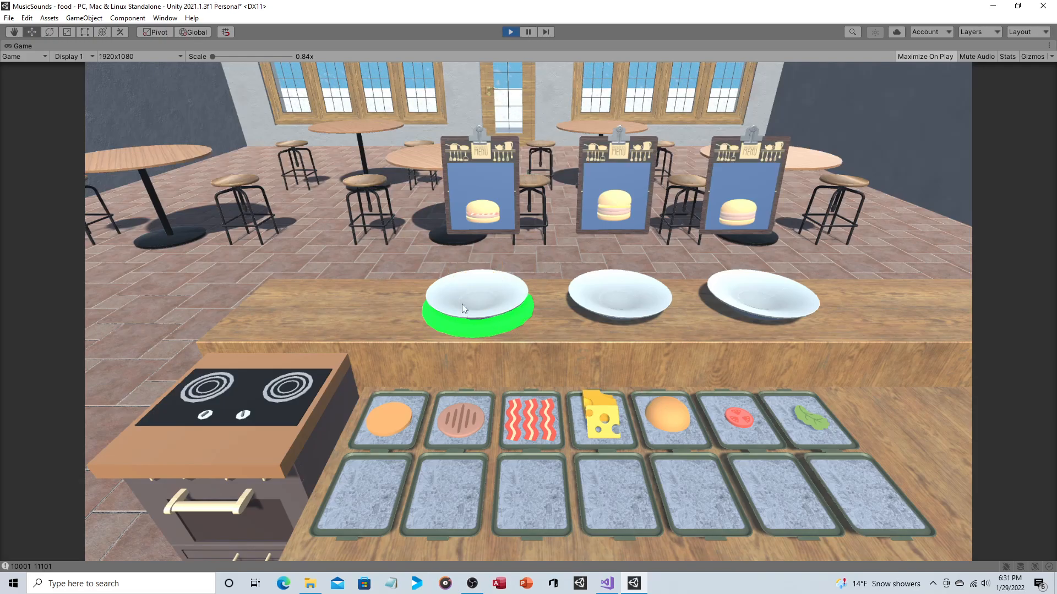
mouse_move(498, 322)
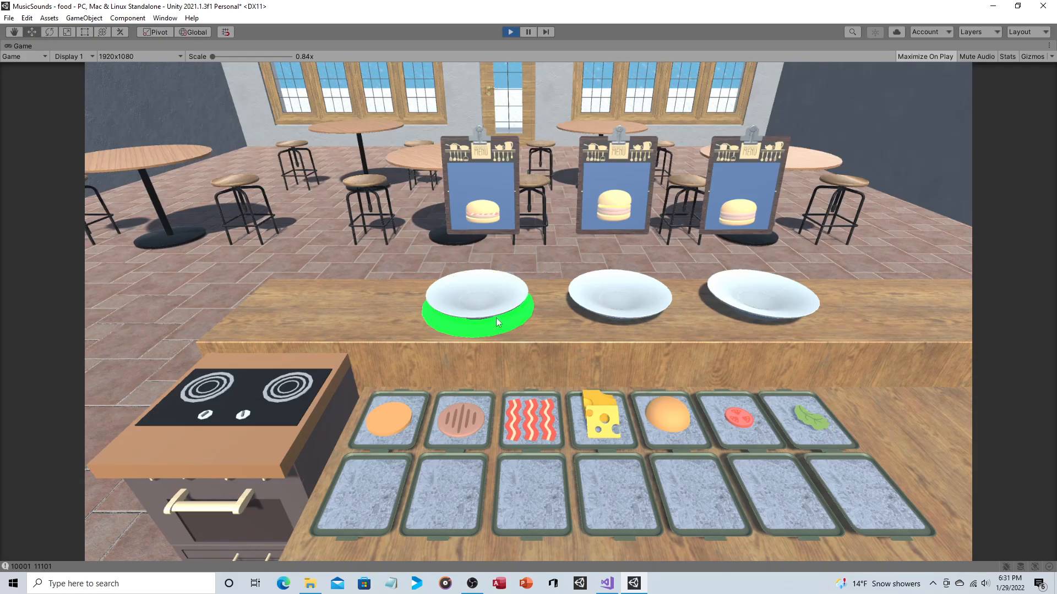
mouse_move(465, 421)
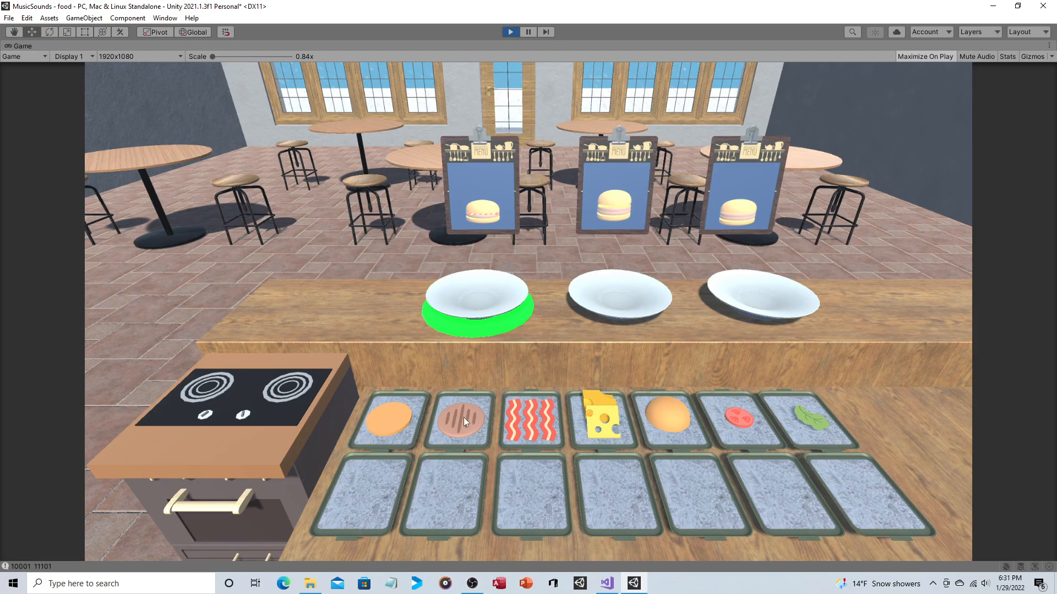
mouse_move(539, 427)
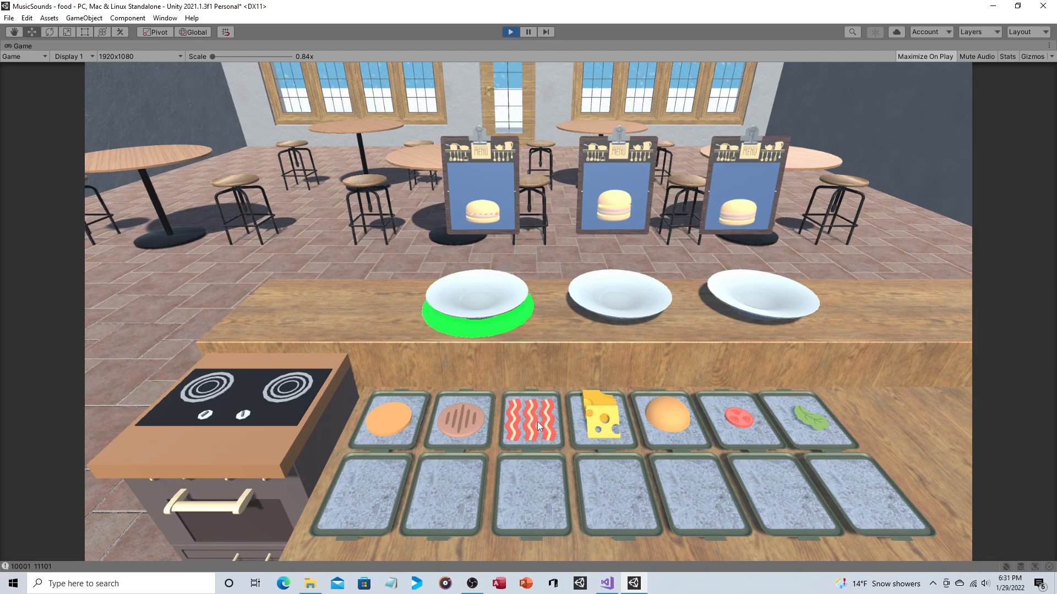
mouse_move(444, 423)
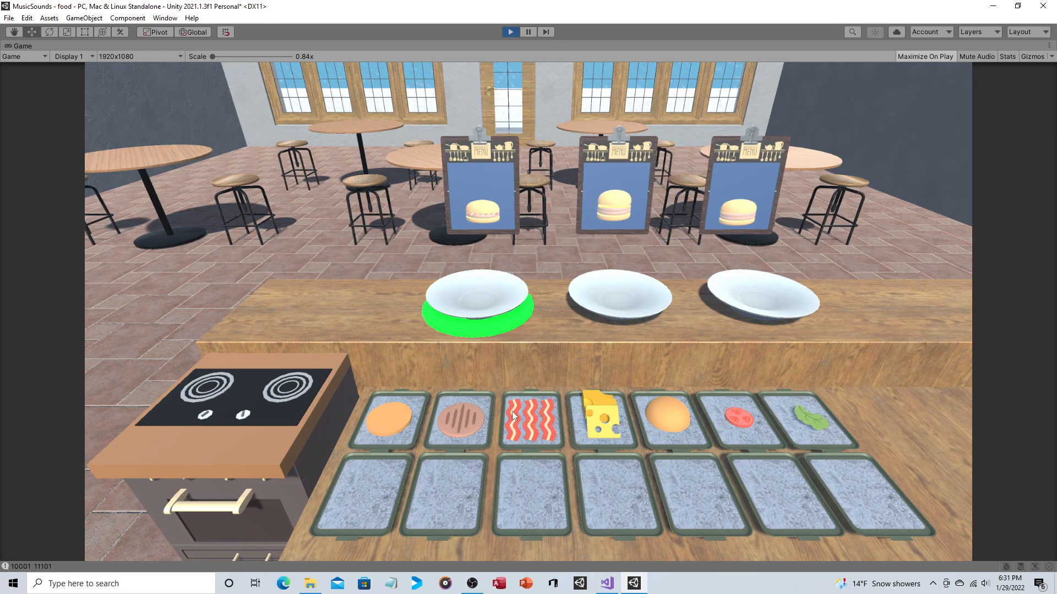
mouse_move(327, 374)
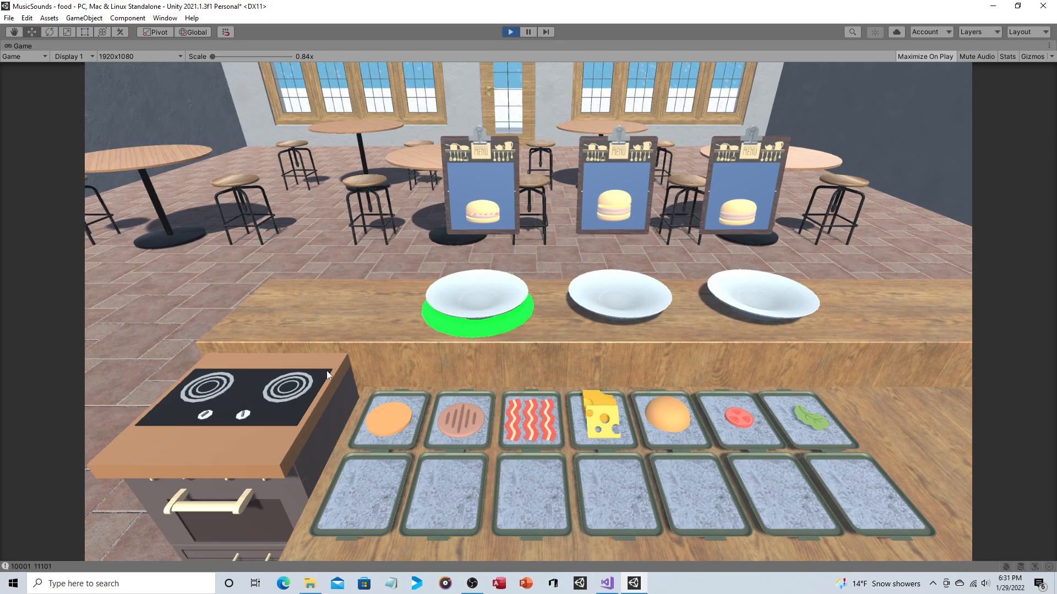
mouse_move(302, 389)
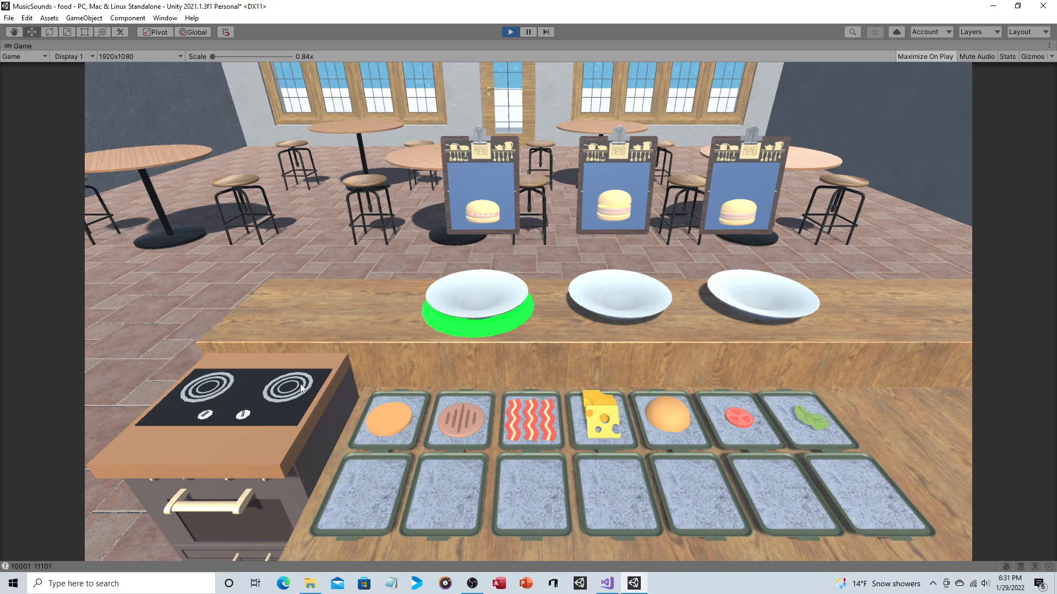
mouse_move(283, 378)
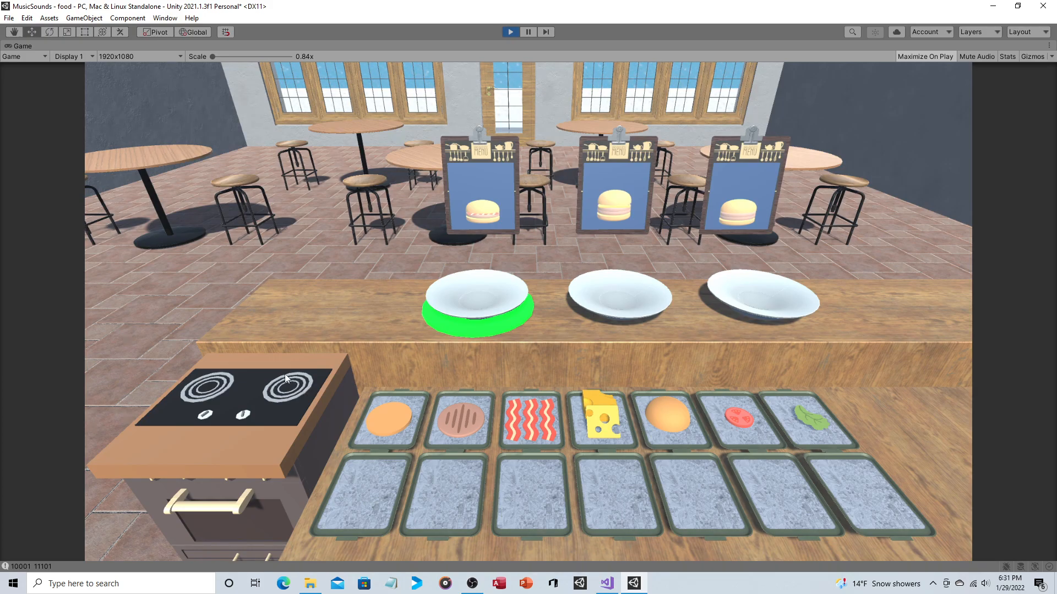
mouse_move(462, 310)
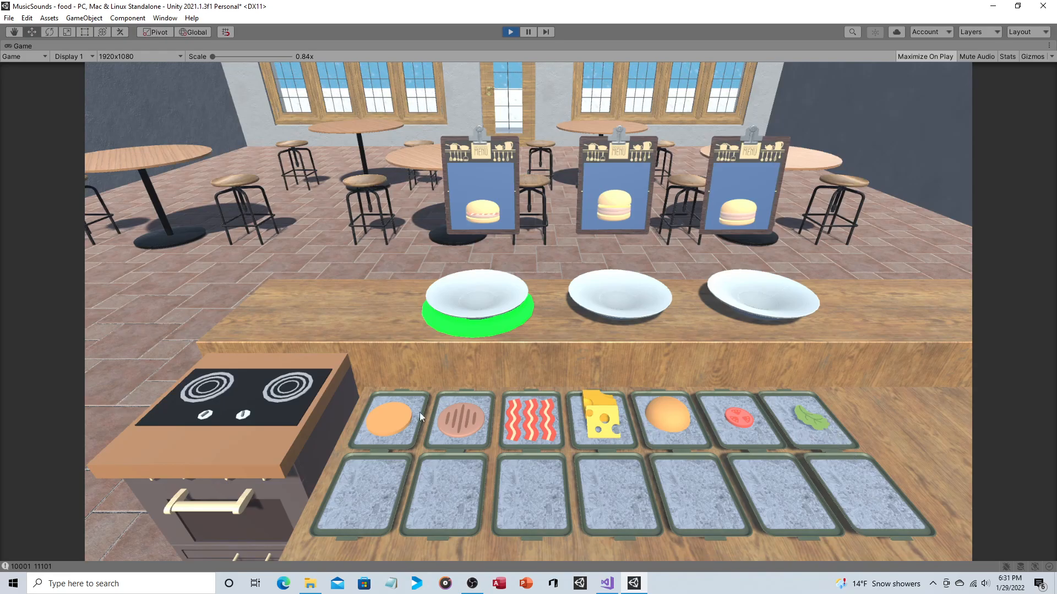
mouse_move(765, 378)
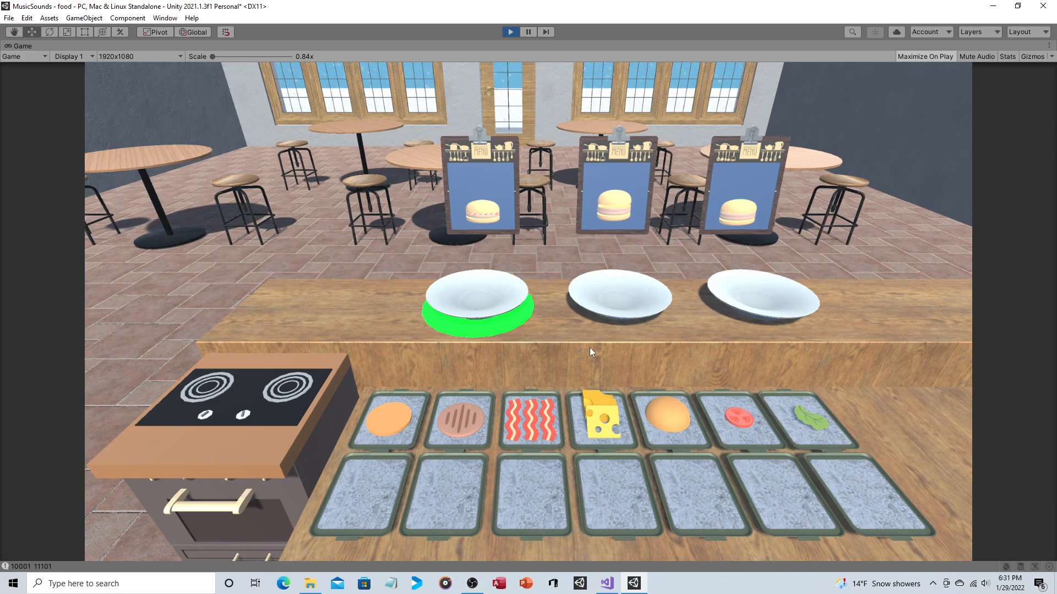
mouse_move(592, 335)
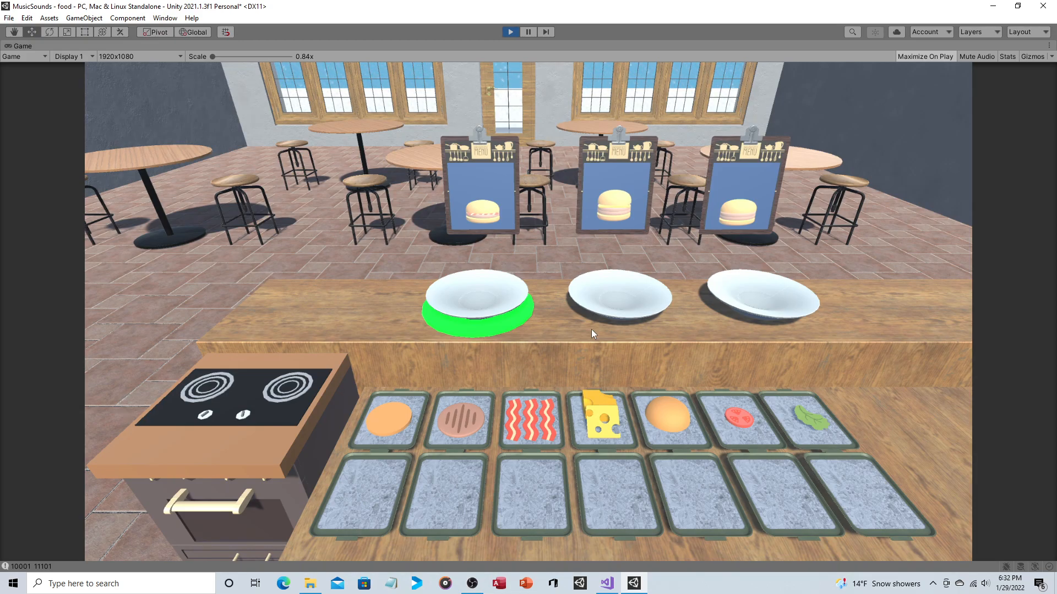
mouse_move(591, 357)
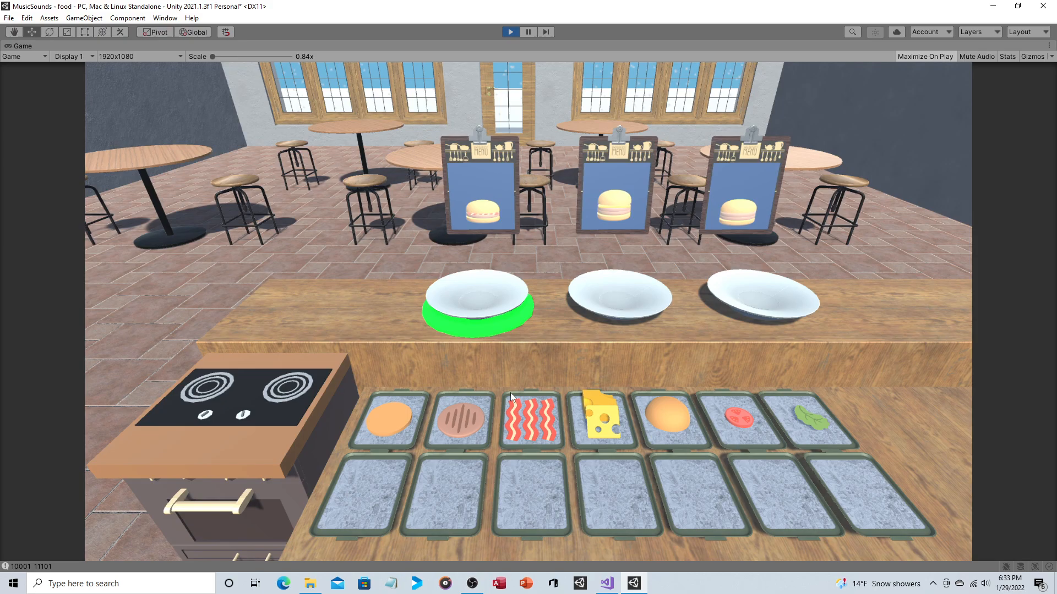
mouse_move(534, 415)
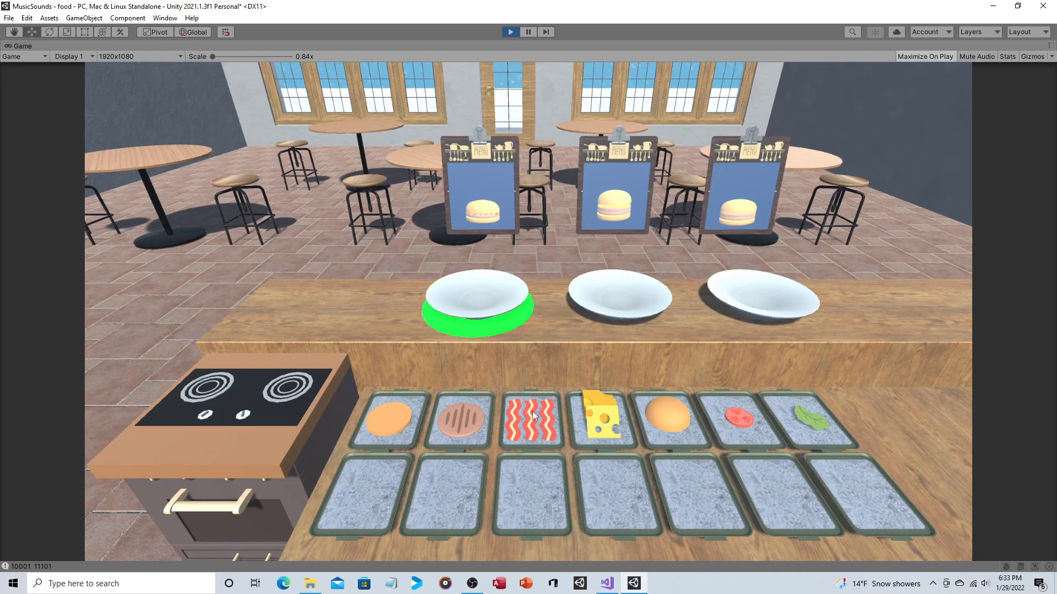
mouse_move(463, 421)
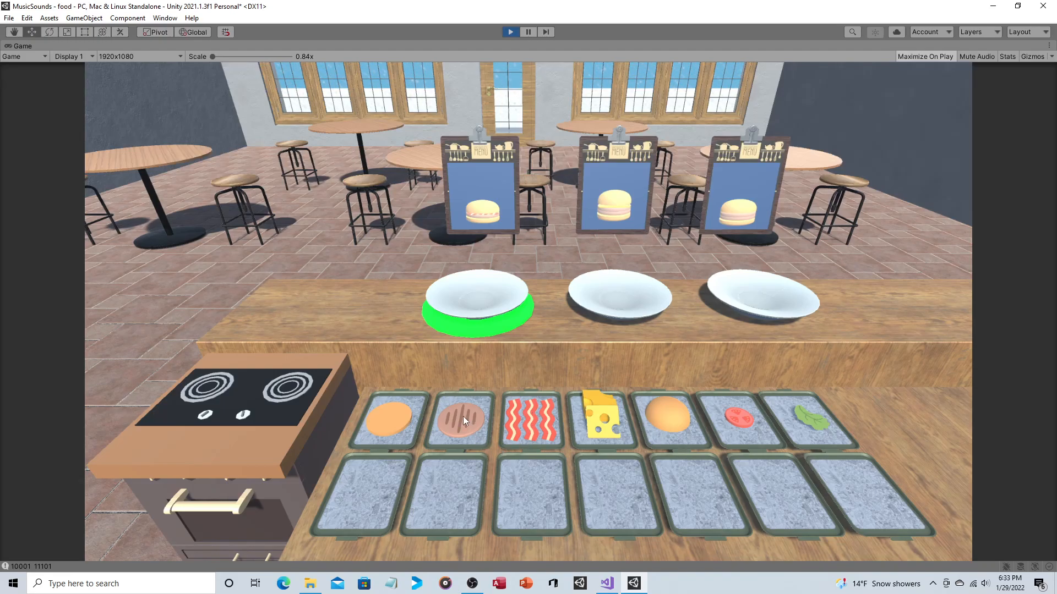
mouse_move(559, 421)
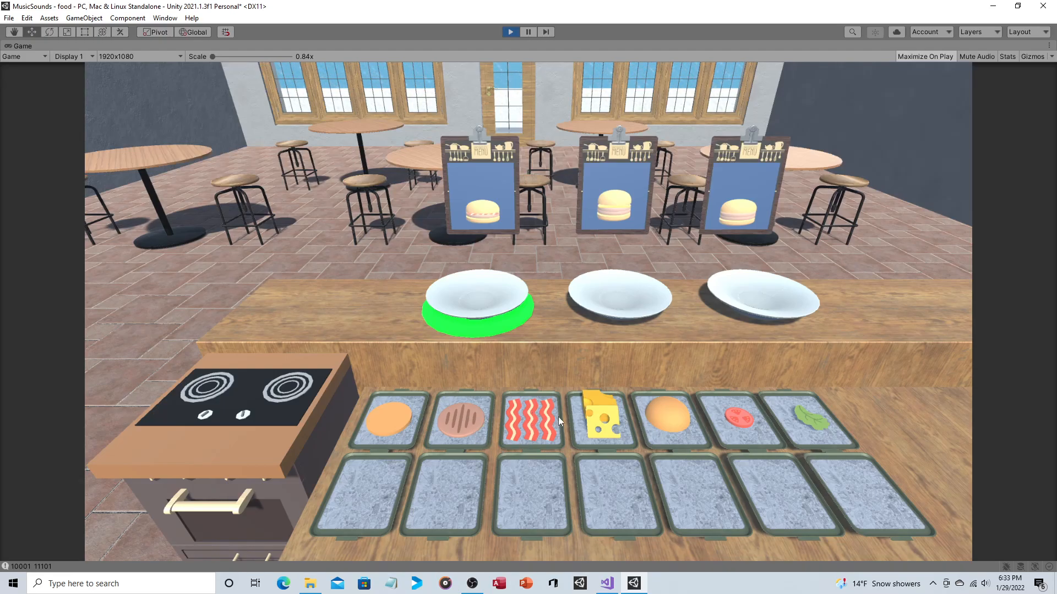
mouse_move(748, 435)
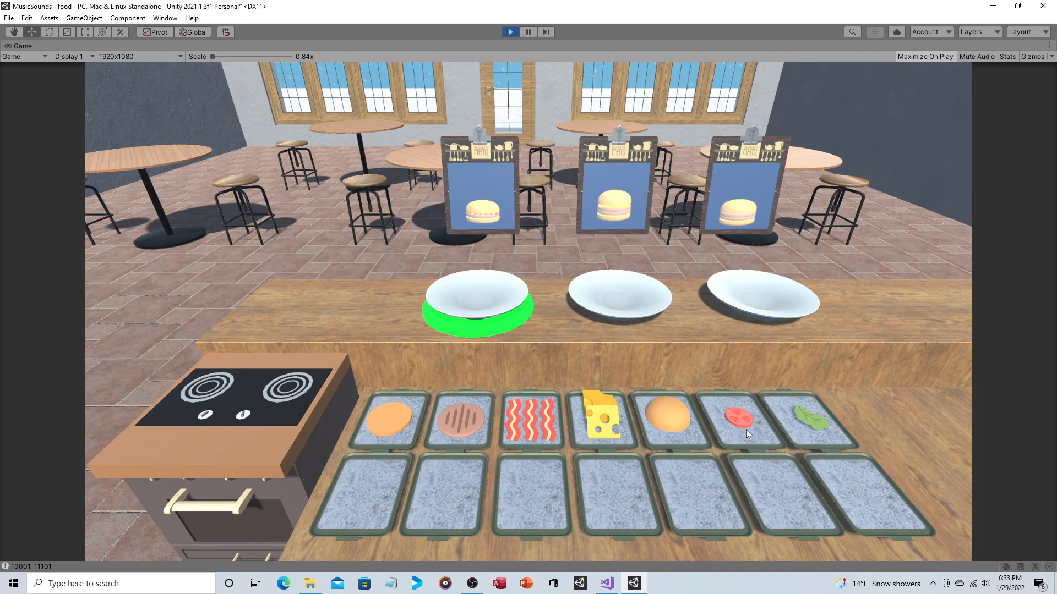
mouse_move(740, 425)
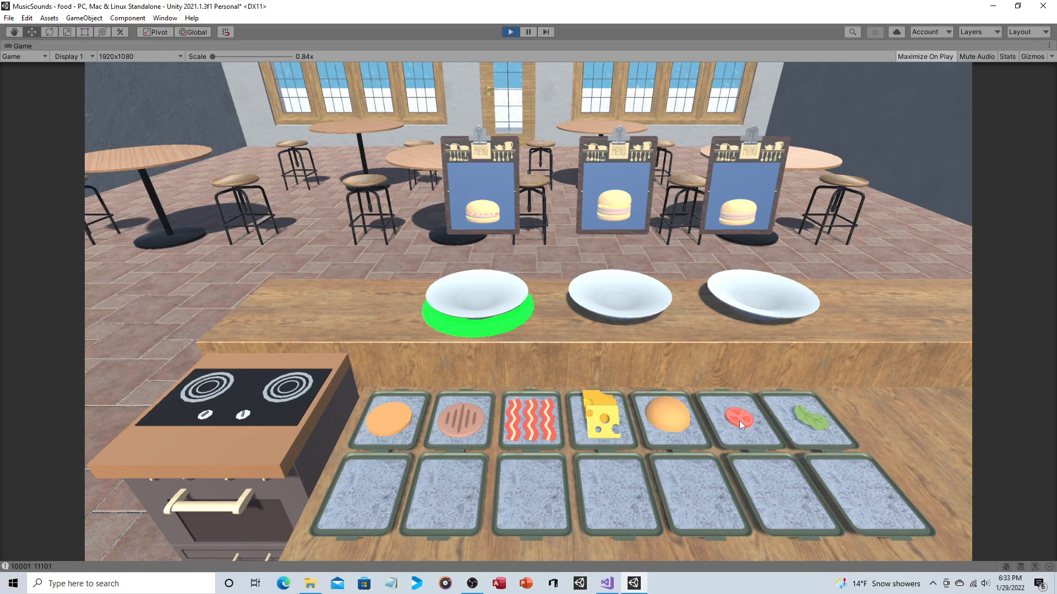
mouse_move(375, 486)
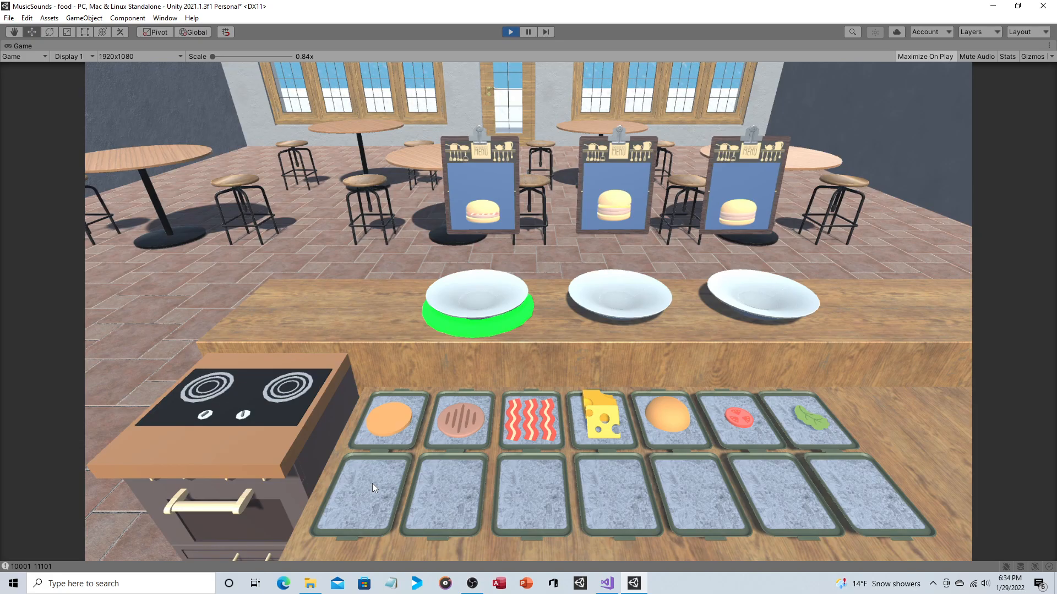
mouse_move(531, 423)
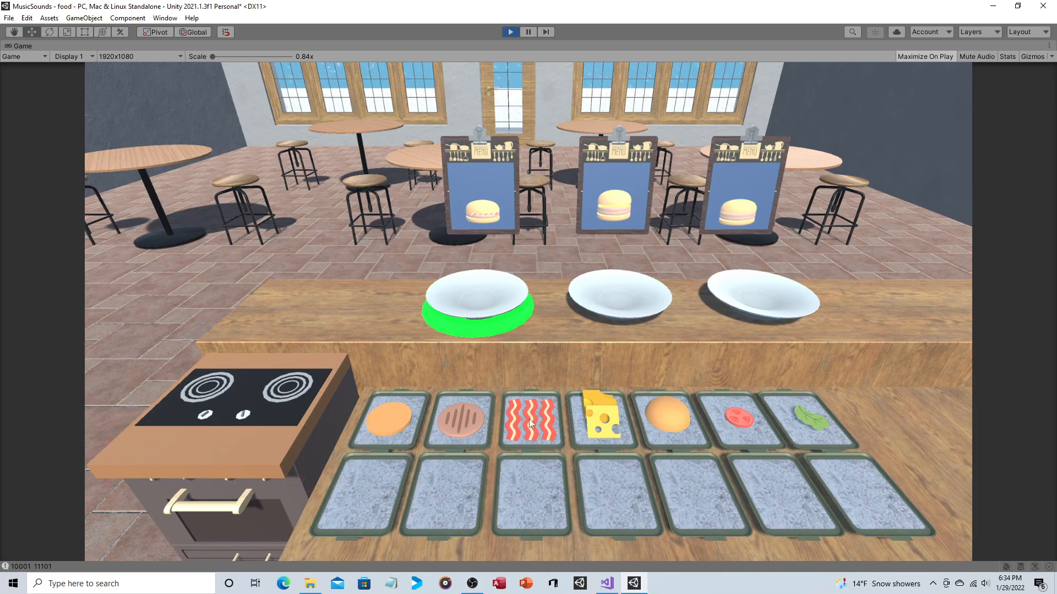
mouse_move(792, 443)
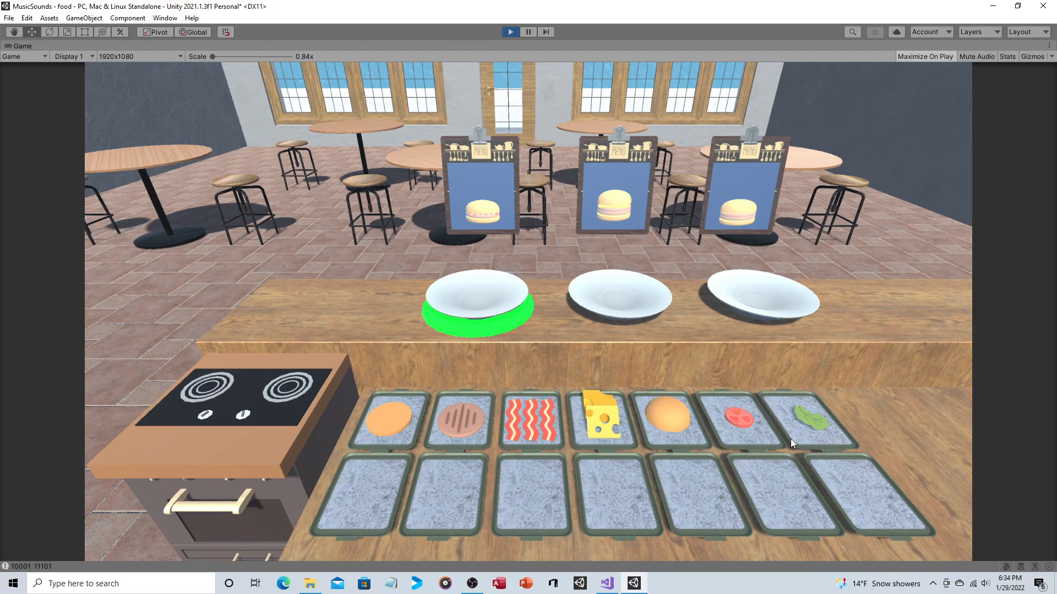
mouse_move(453, 416)
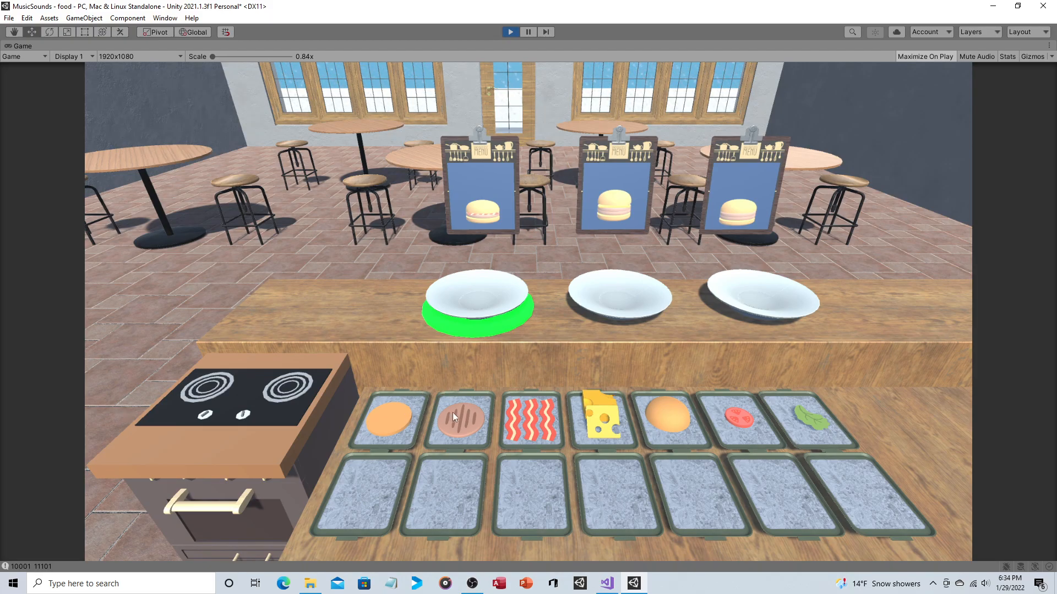
mouse_move(659, 414)
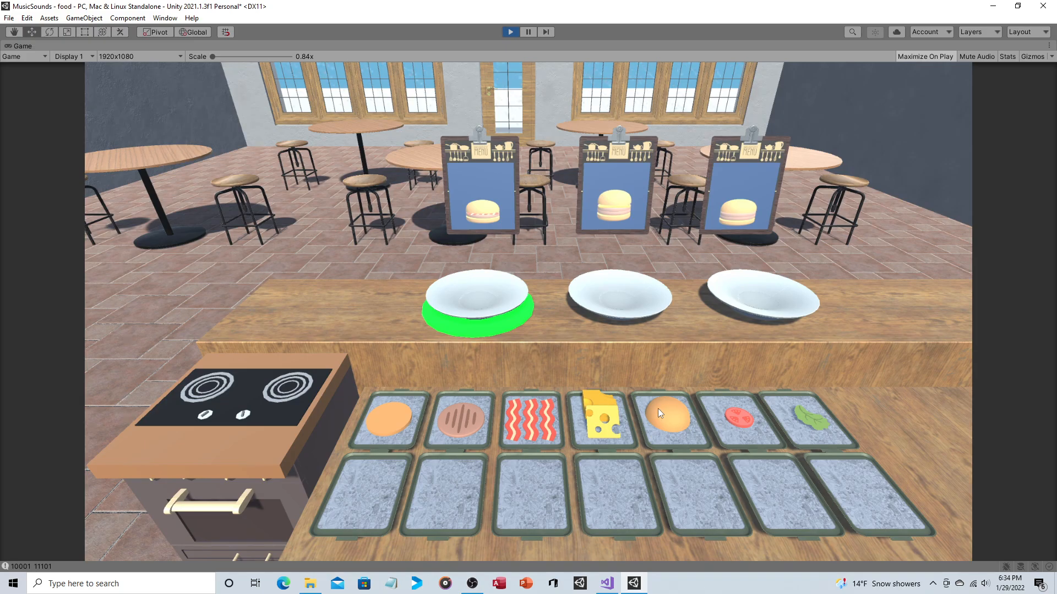
mouse_move(872, 424)
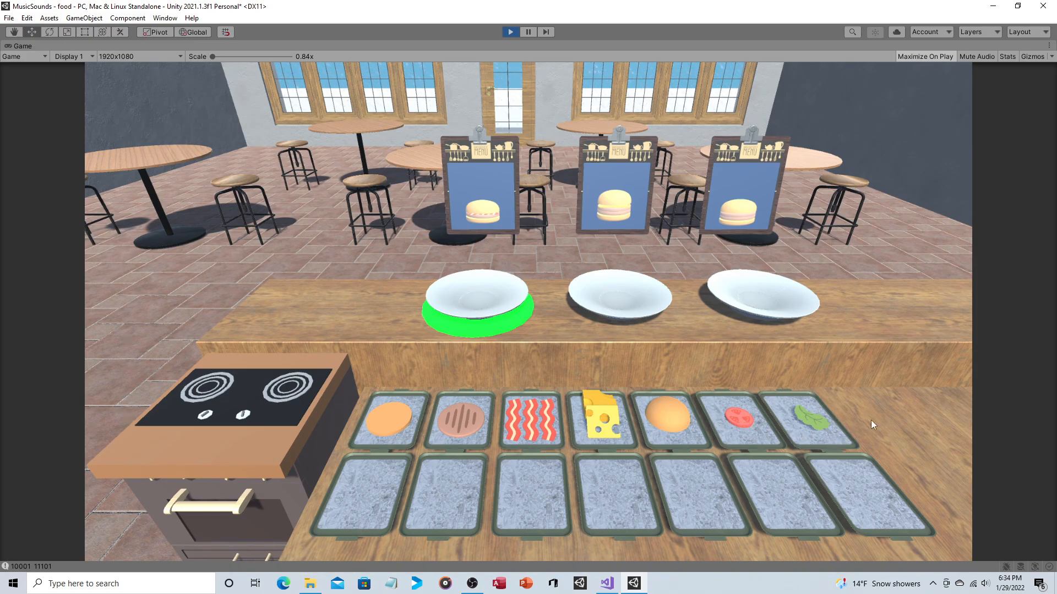